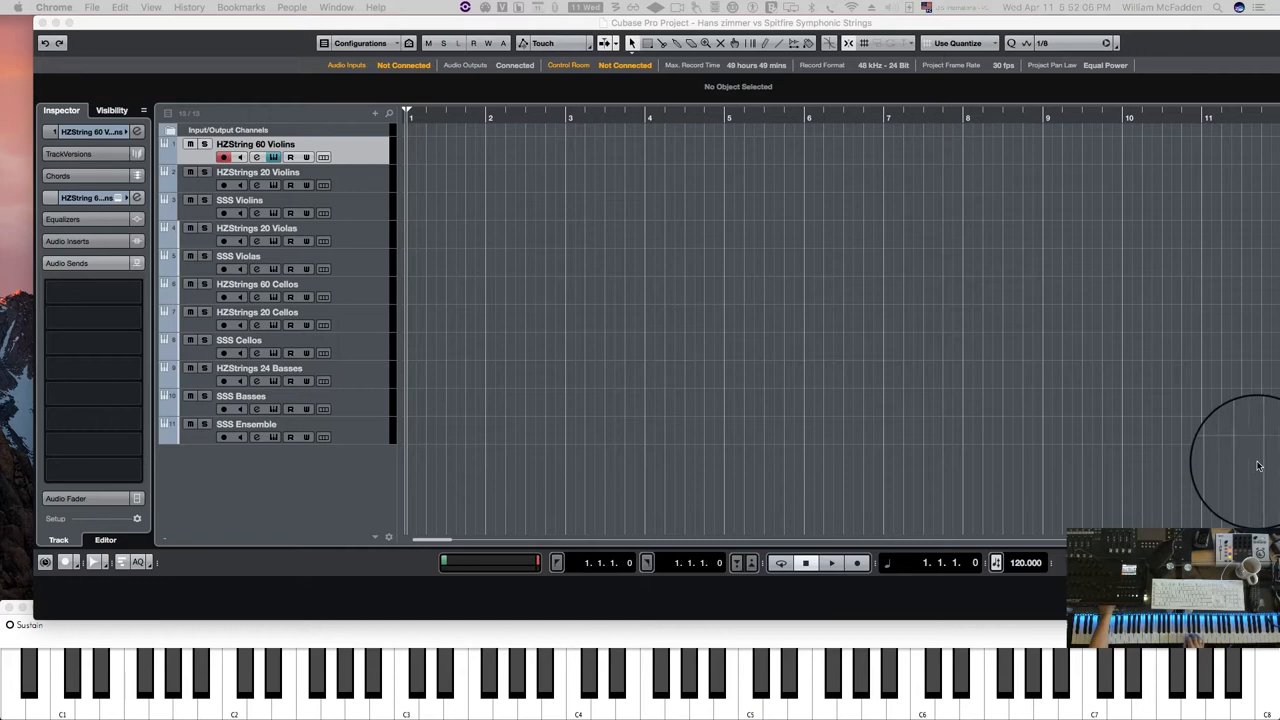
pyautogui.moveTo(730, 332)
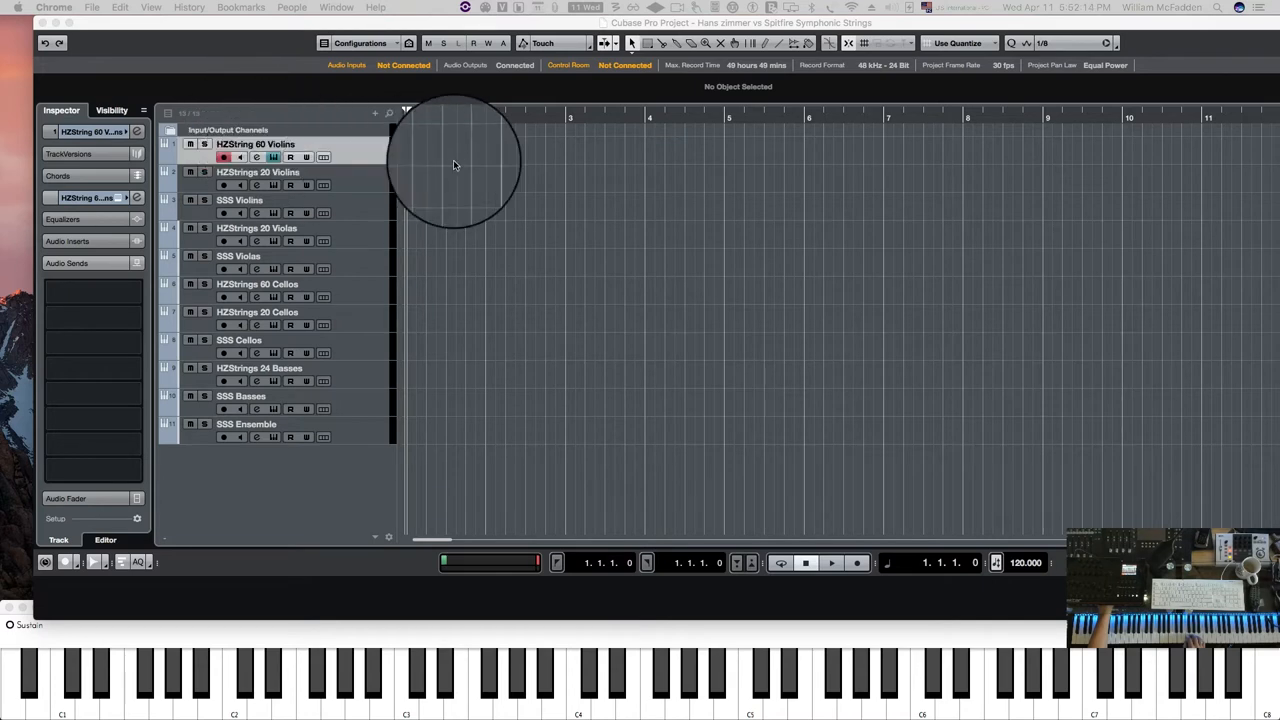
pyautogui.moveTo(476, 164)
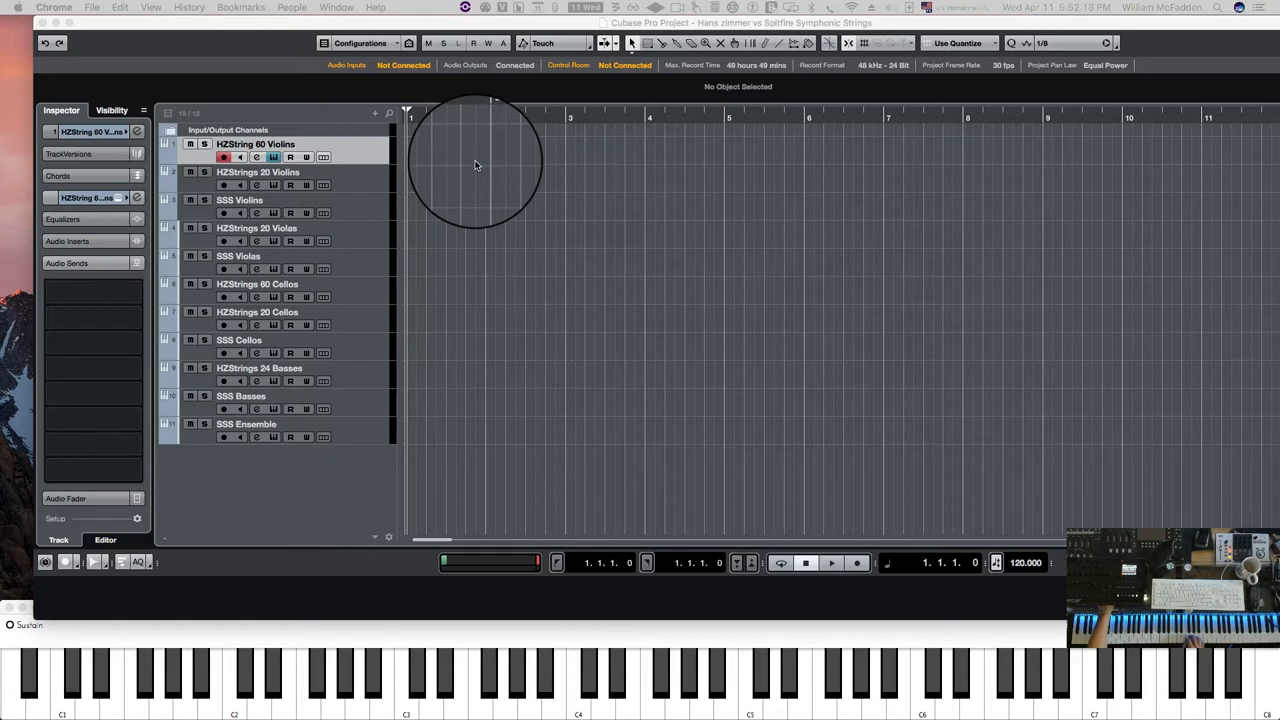
pyautogui.moveTo(506, 184)
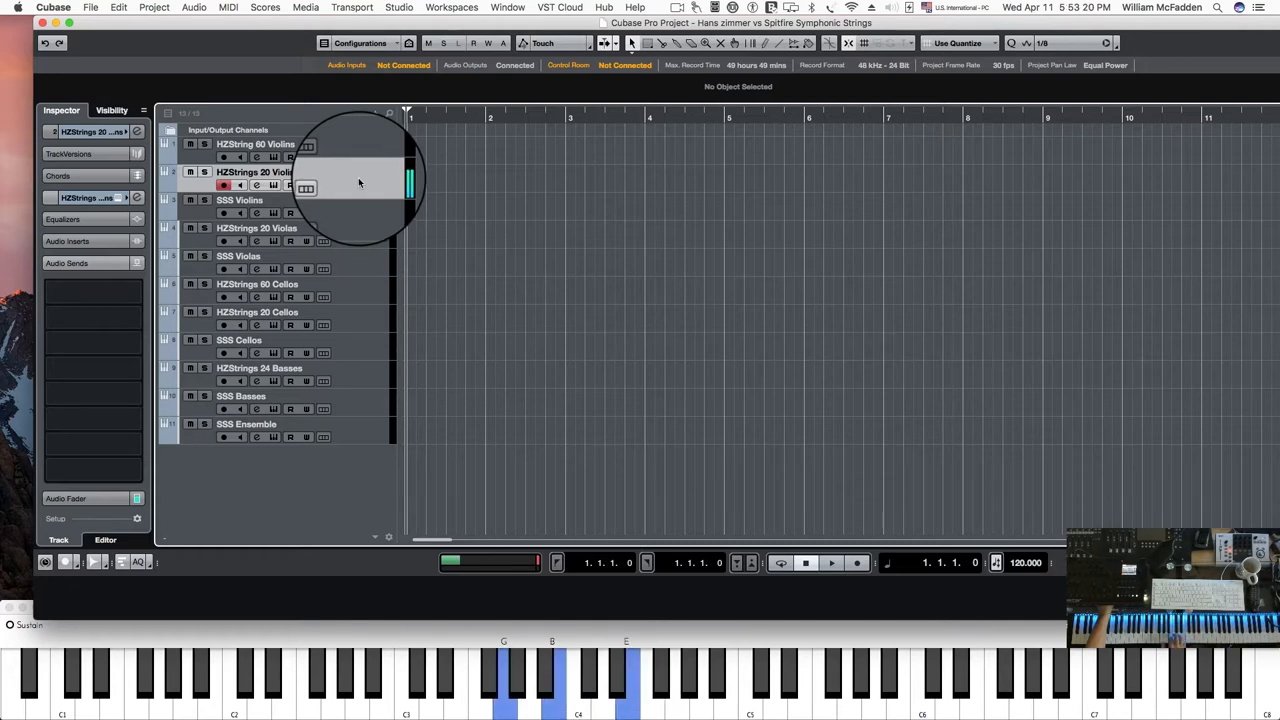
# Audition the HZStrings 20 Violas track, then make SSS Violas the active track.
pyautogui.click(240, 200)
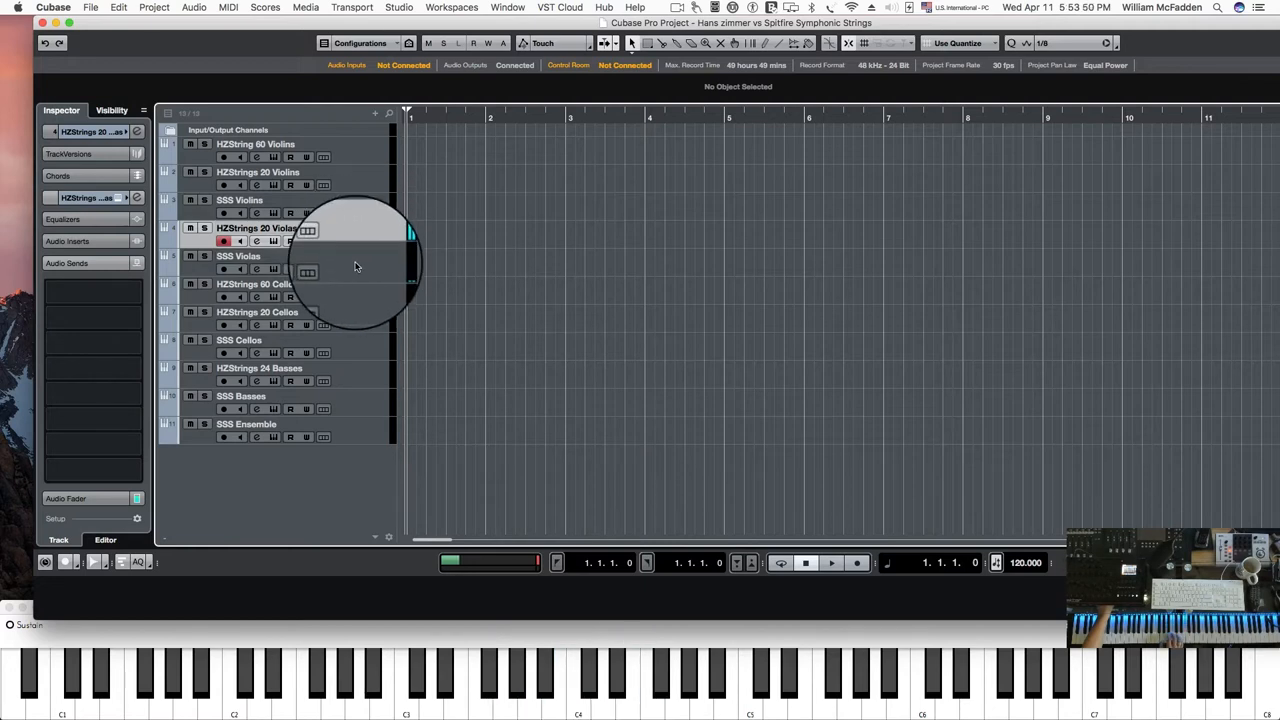
pyautogui.click(238, 256)
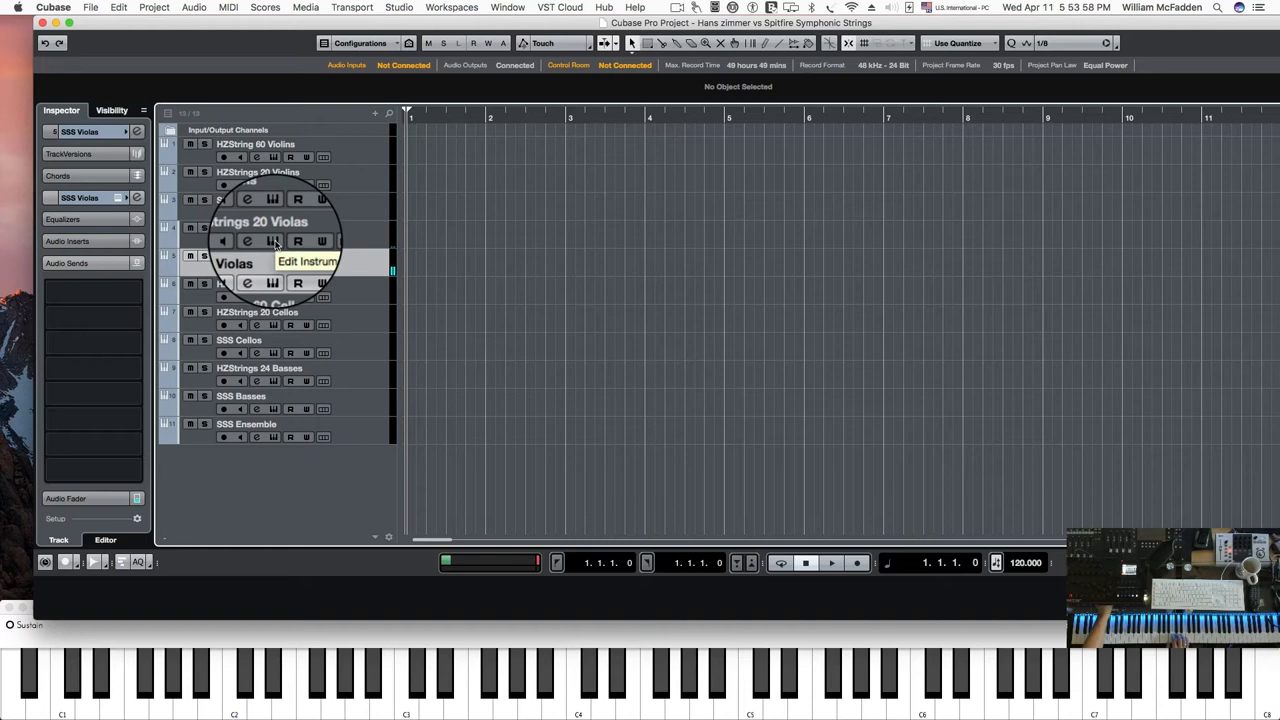
# Show the violas instrument's reverb, release, tightness and vibrato expression controls.
pyautogui.click(272, 240)
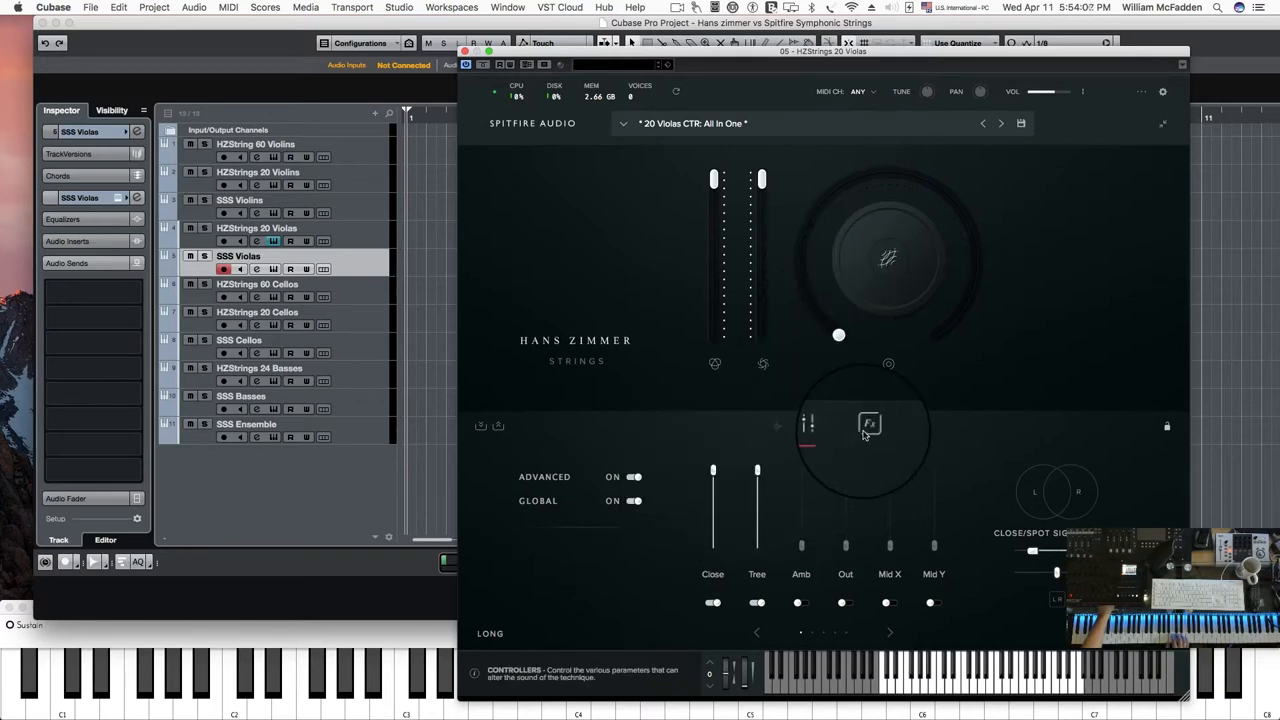
pyautogui.click(868, 428)
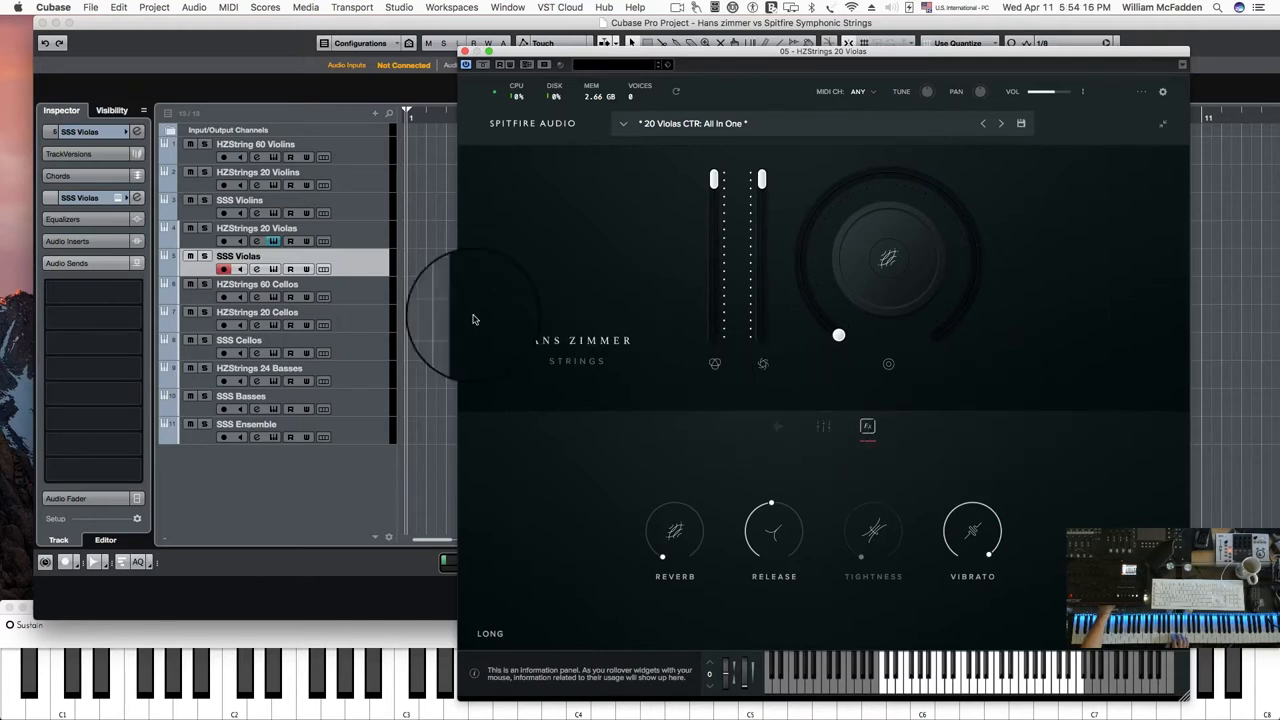
pyautogui.click(256, 228)
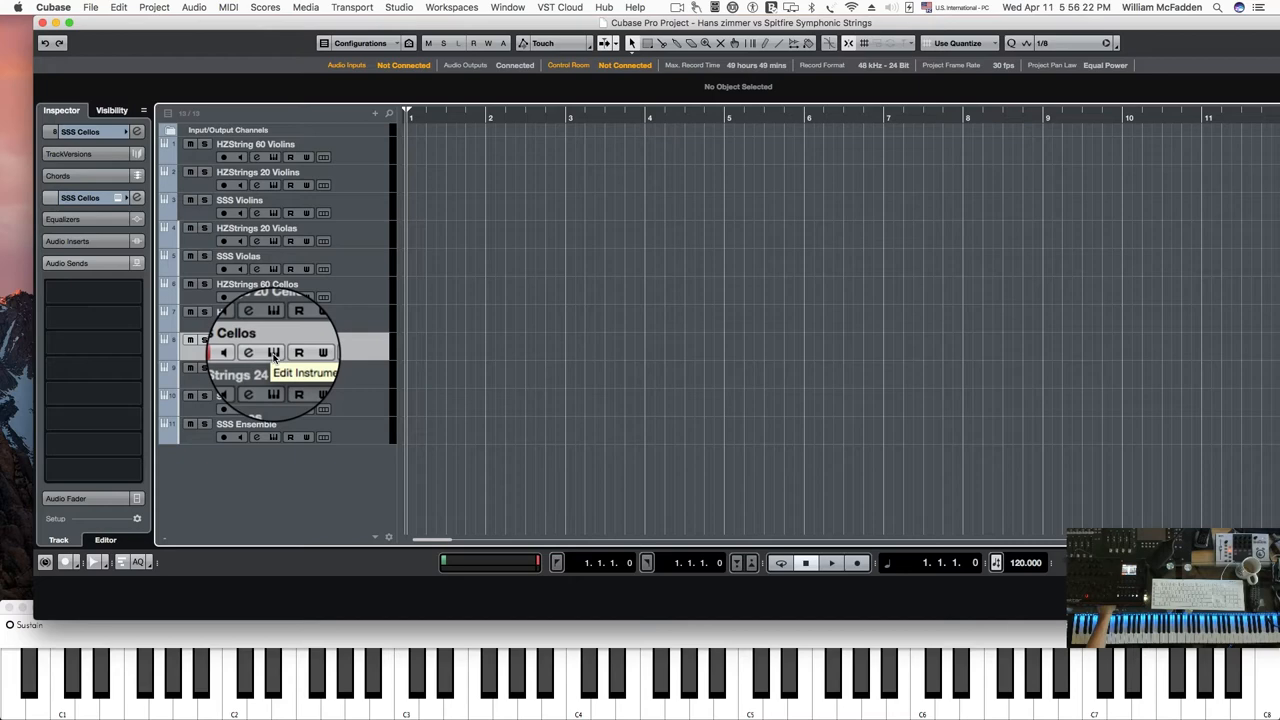
# Bring up the SSS Cellos track's instrument panel for auditioning.
pyautogui.click(272, 352)
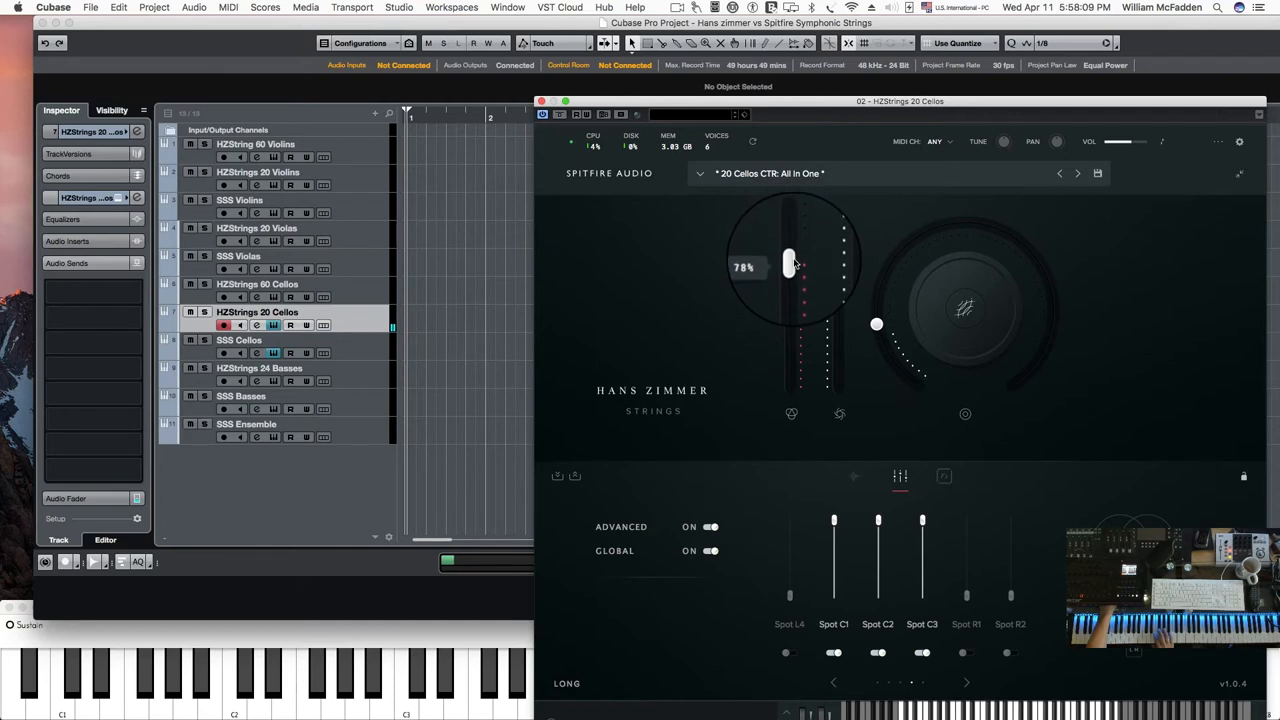
# Adjust a Spot mic fader in the HZStrings 20 Cellos mixer view.
pyautogui.moveTo(790, 262); pyautogui.dragTo(790, 276)
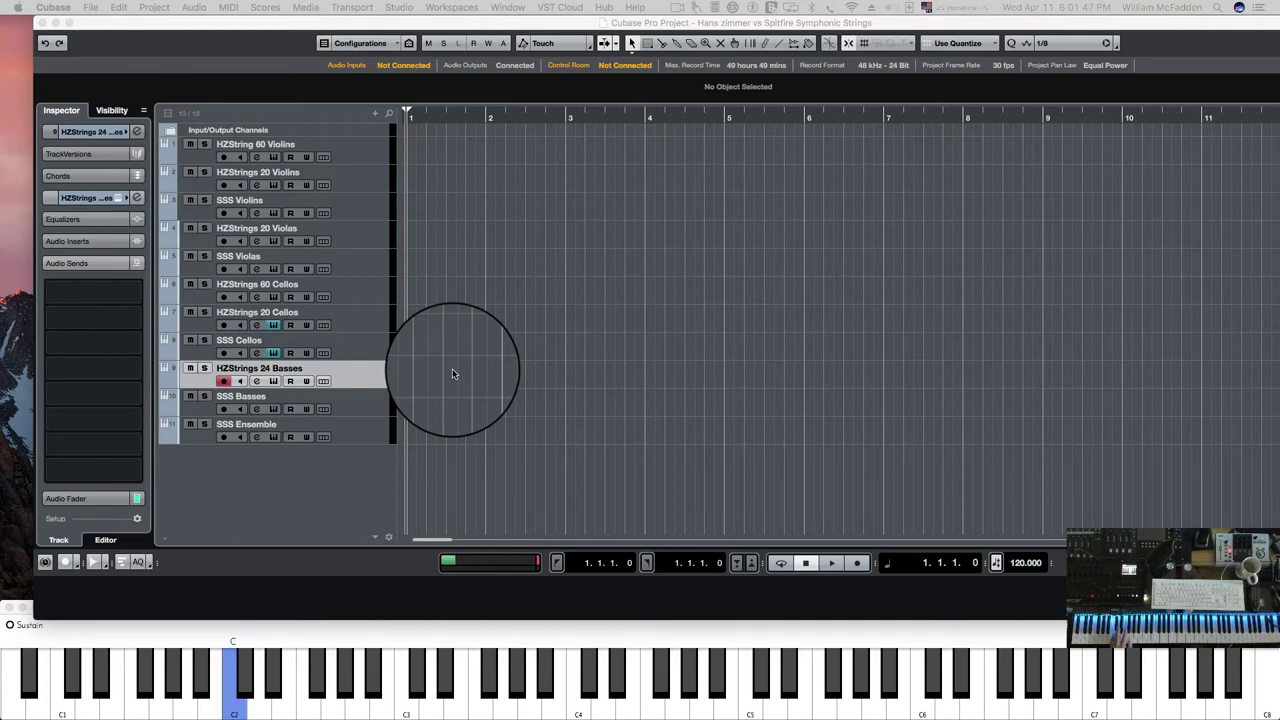
# Bring up the SSS Basses instrument for comparison with the Hans Zimmer basses.
pyautogui.click(356, 690)
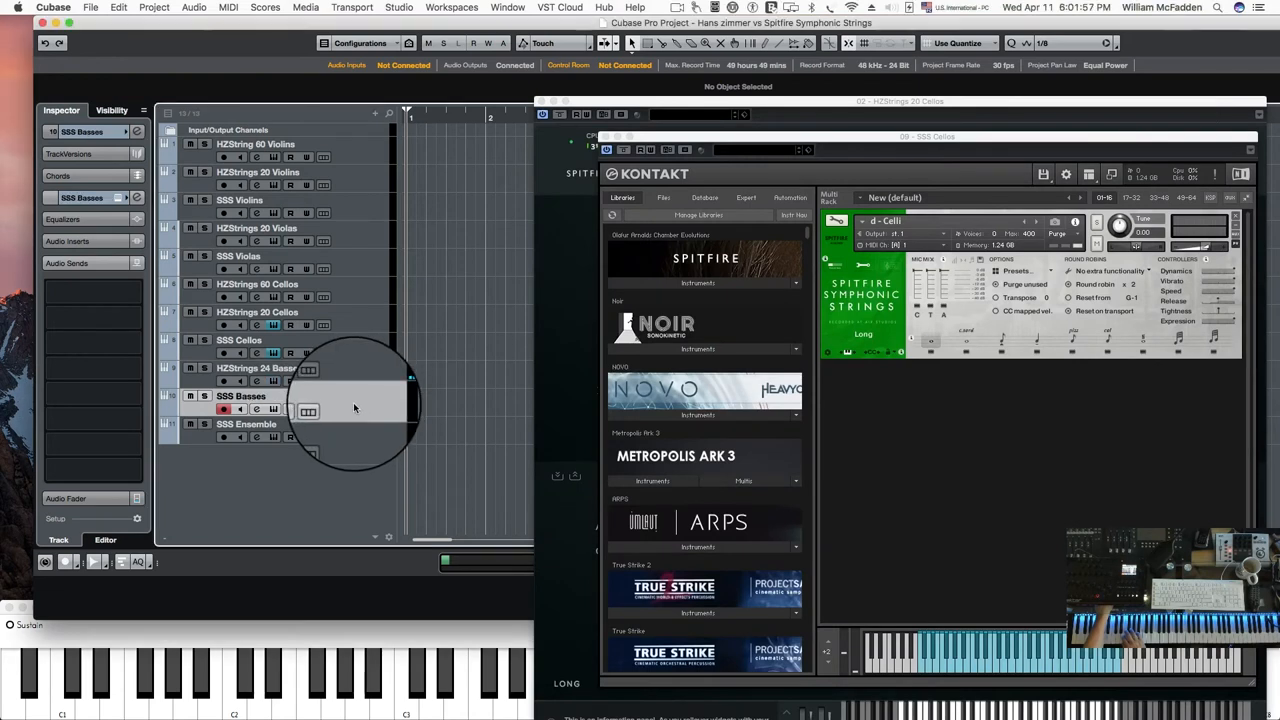
pyautogui.moveTo(360, 400)
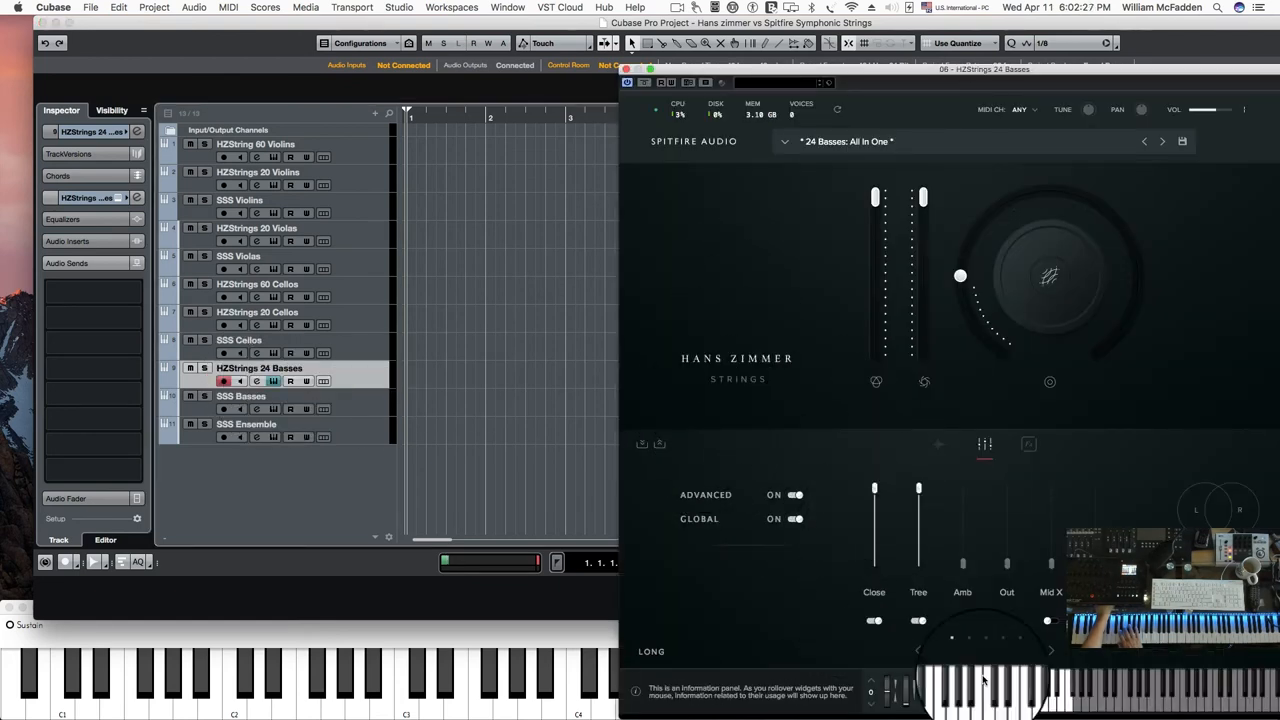
# Expand the Hans Zimmer 24 Basses mic mixer to add Close R, Gallery, Riser and Spot mics.
pyautogui.click(1050, 646)
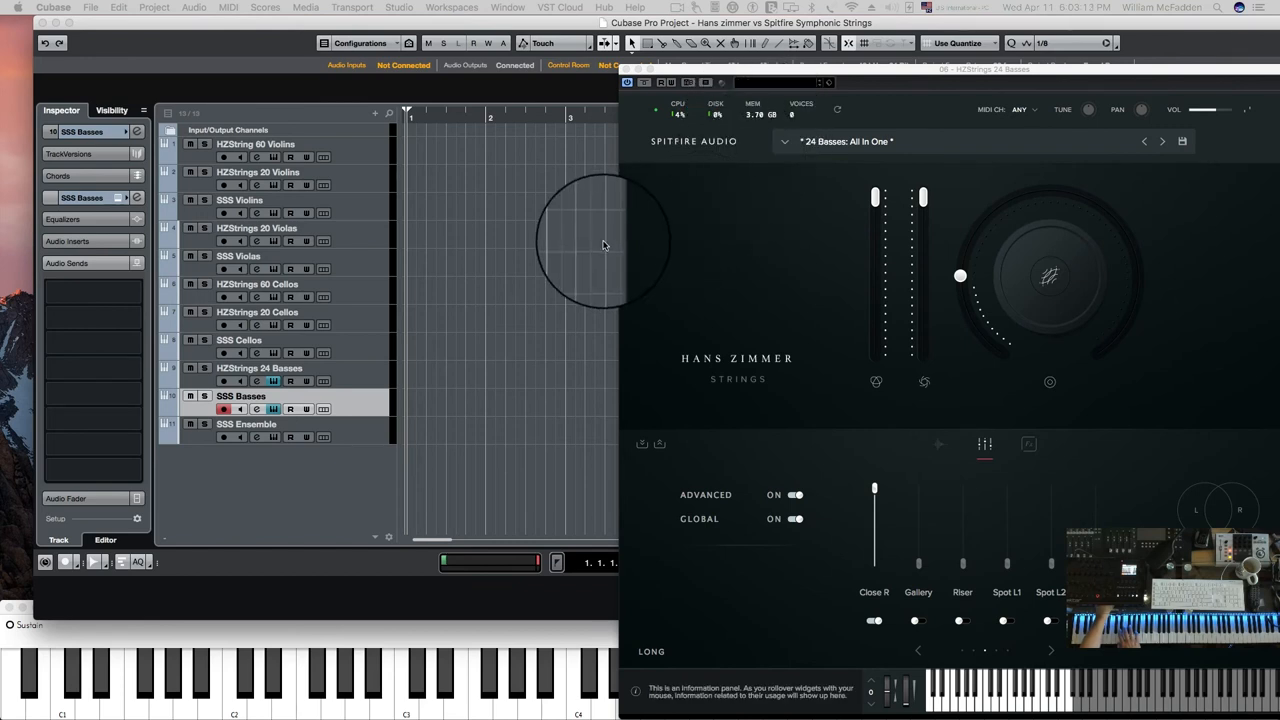
pyautogui.moveTo(488, 328)
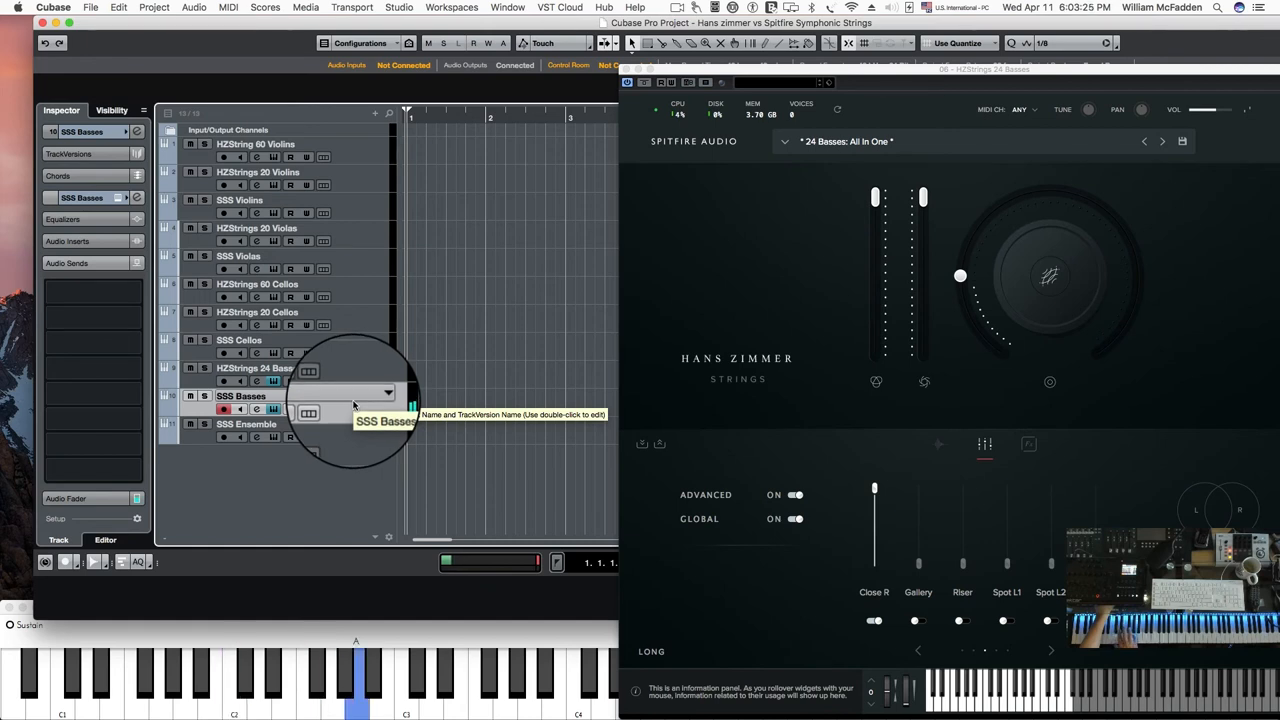
# Bring up the SSS Ensemble track's Kontakt window with Spitfire Symphonic Strings loaded.
pyautogui.click(256, 368)
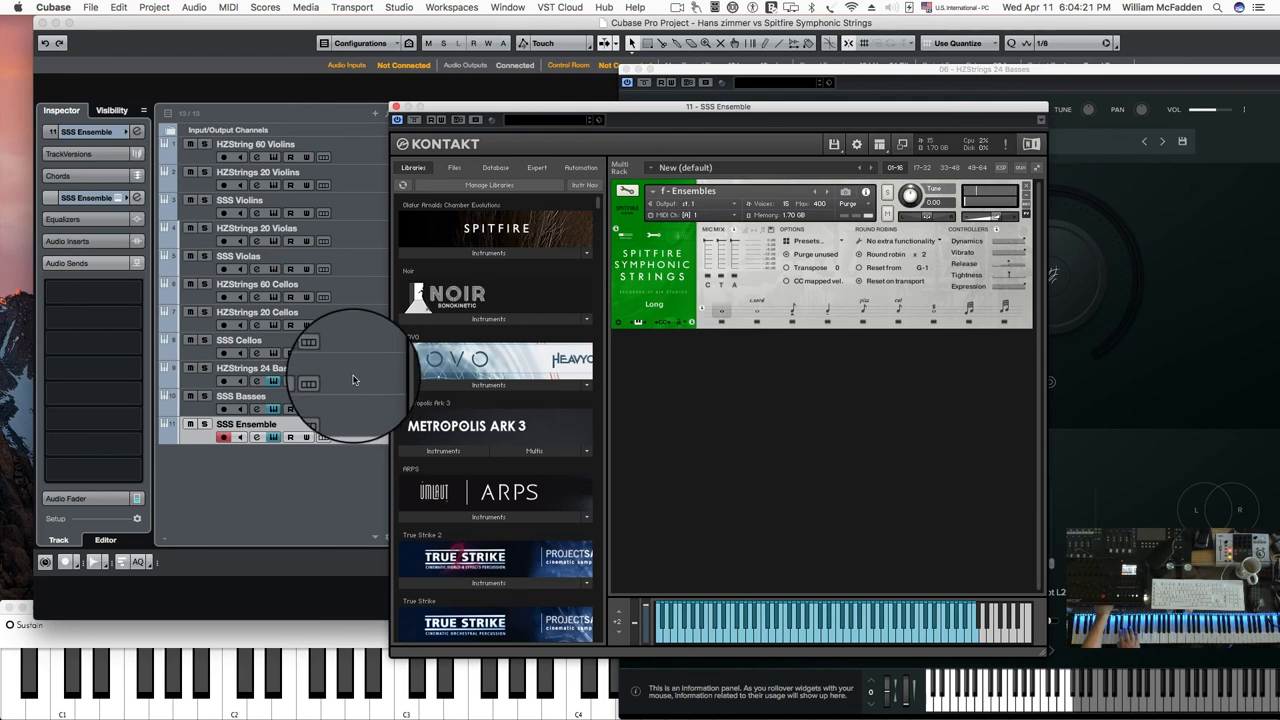
# Make HZStrings 24 Basses active again and bring its Hans Zimmer Strings instrument to the front.
pyautogui.click(250, 368)
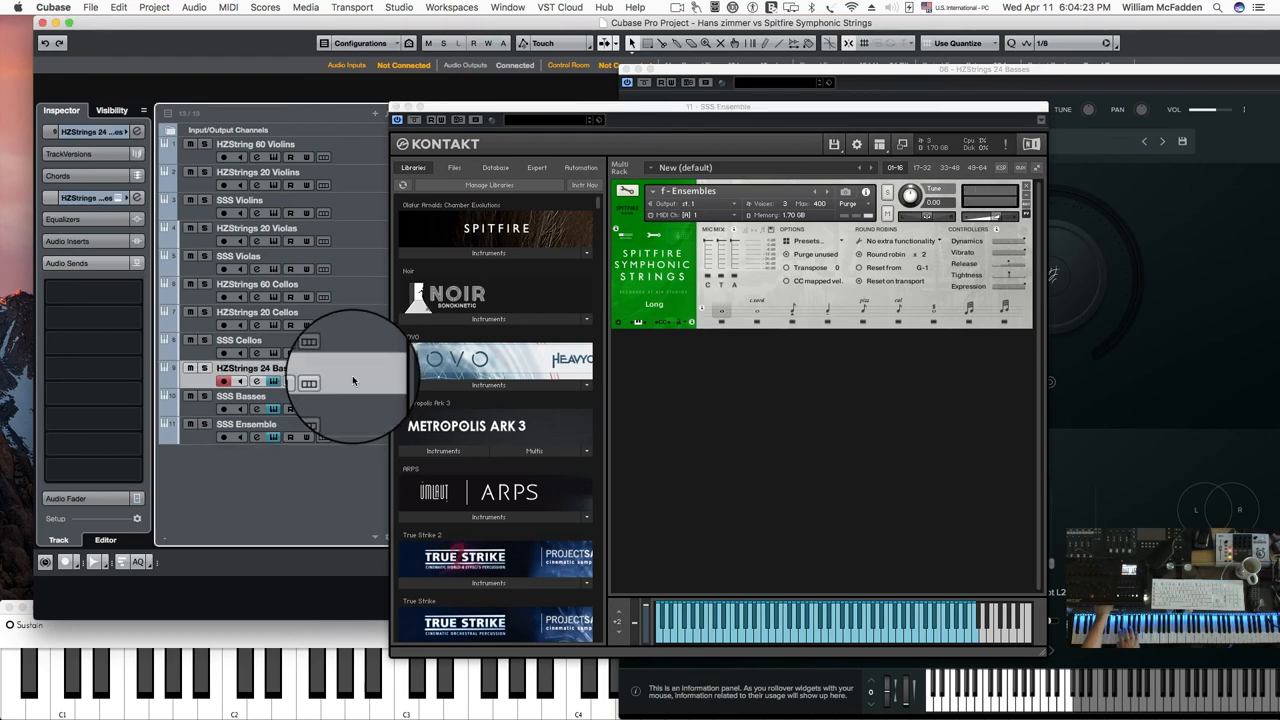
pyautogui.click(228, 690)
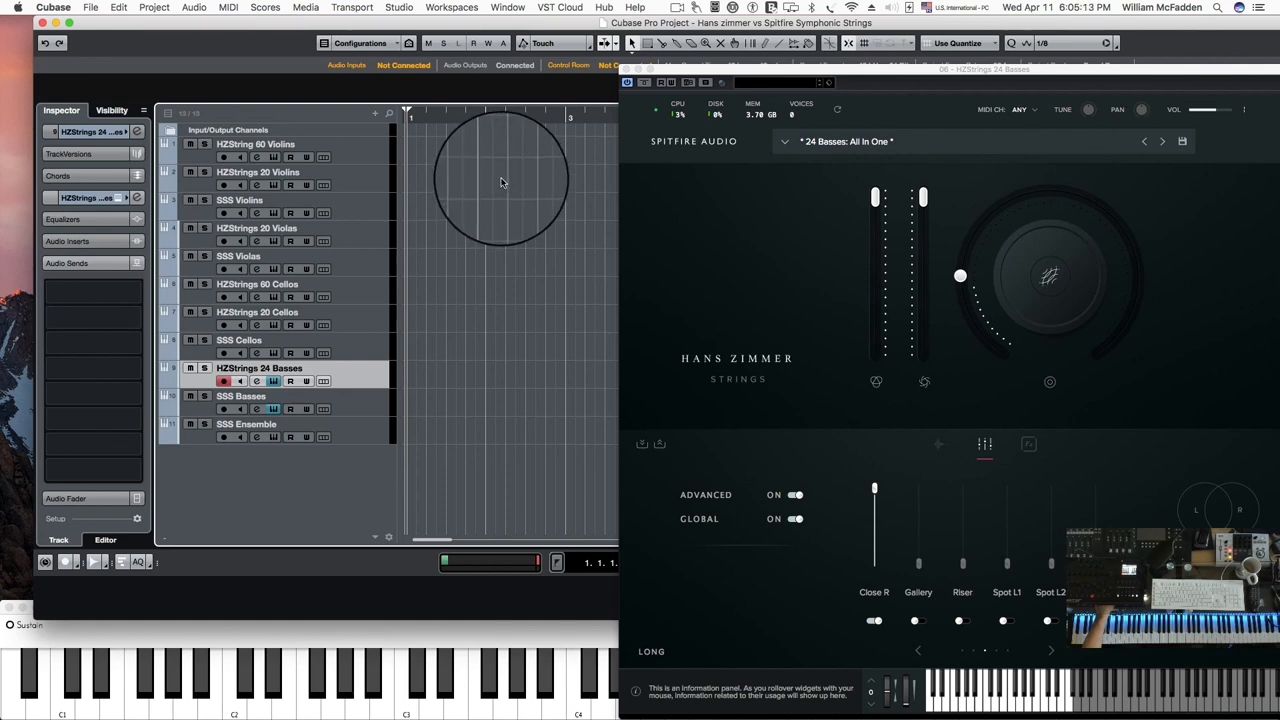
pyautogui.moveTo(512, 182)
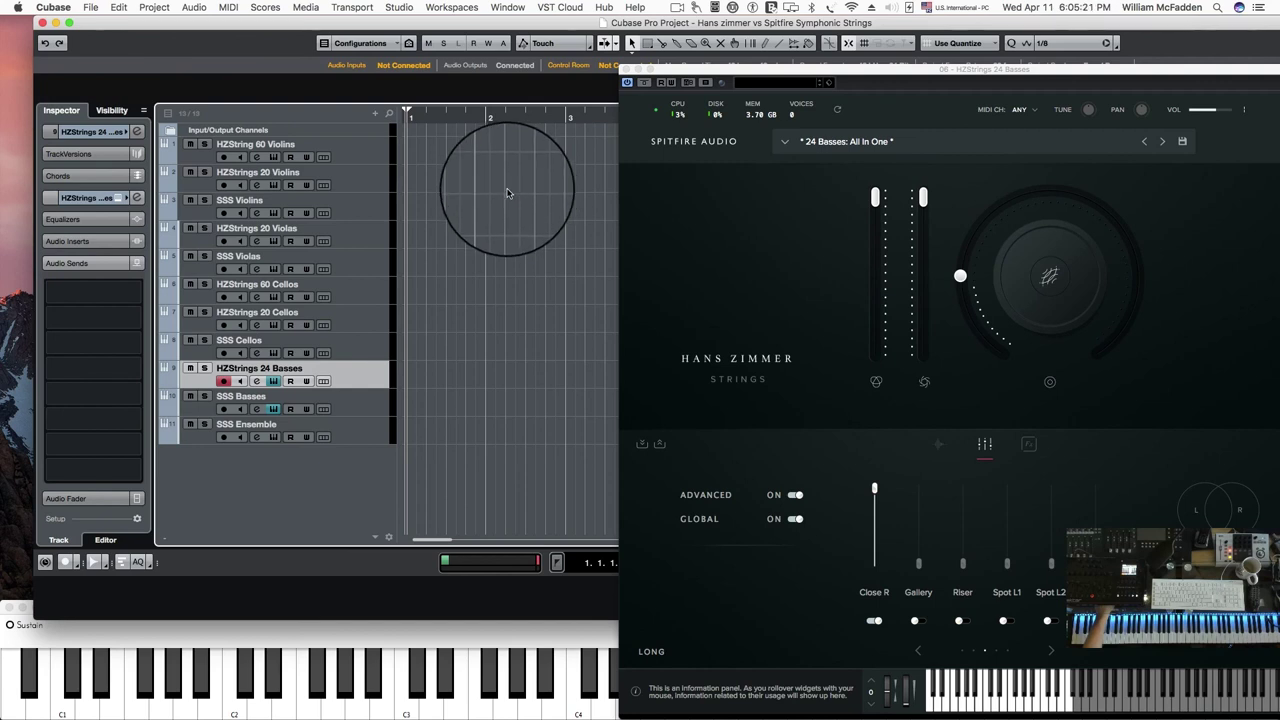
pyautogui.moveTo(512, 188)
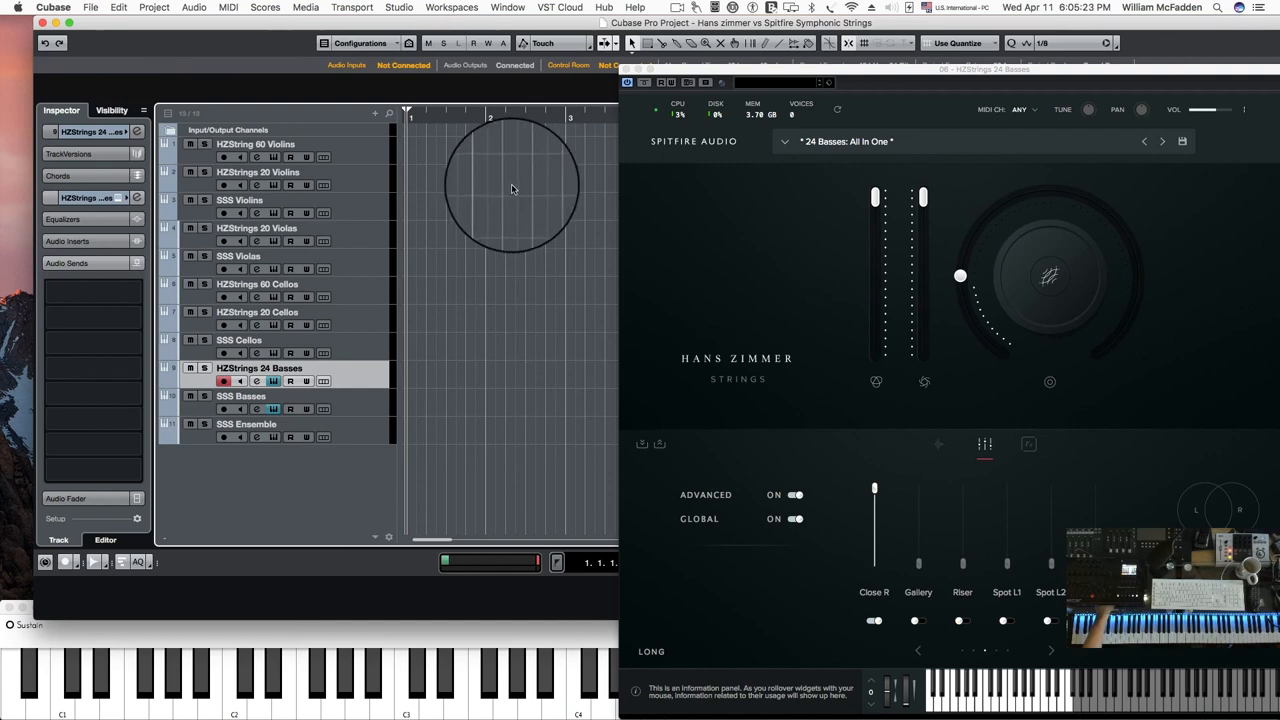